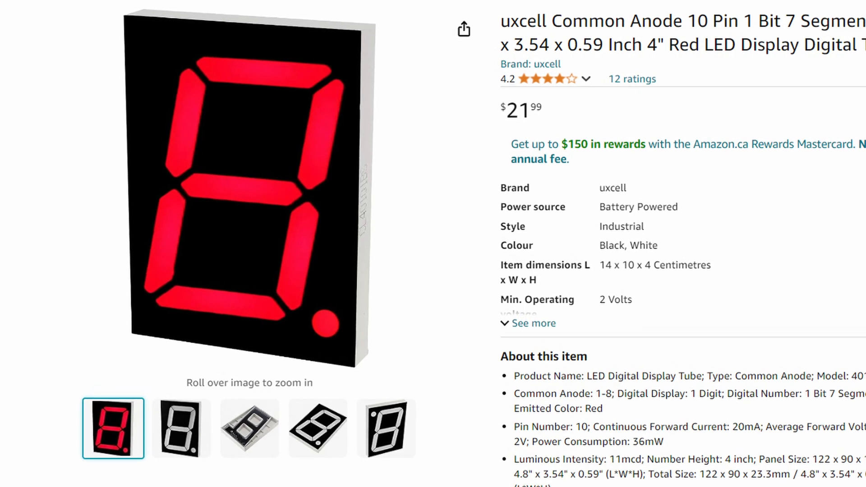
{"action": "scroll", "scroll_direction": "down", "scroll_amount": 3}
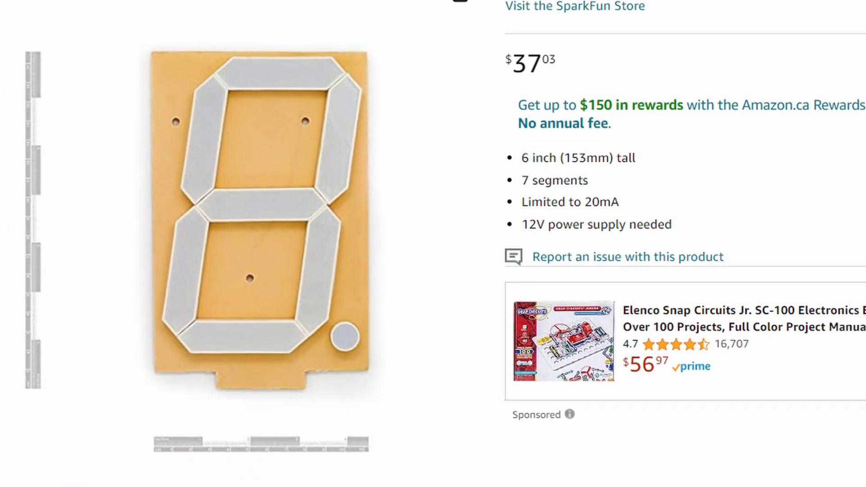
{"action": "scroll", "scroll_direction": "down", "scroll_amount": 3}
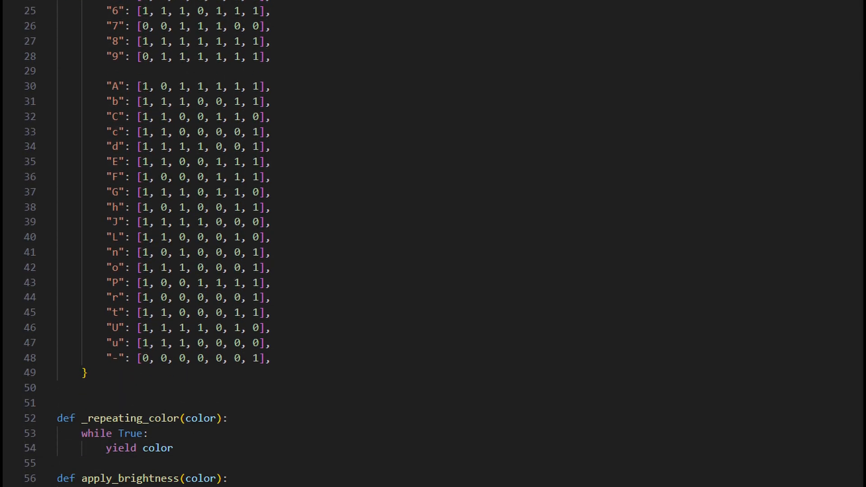
{"action": "scroll", "scroll_direction": "down", "scroll_amount": 3}
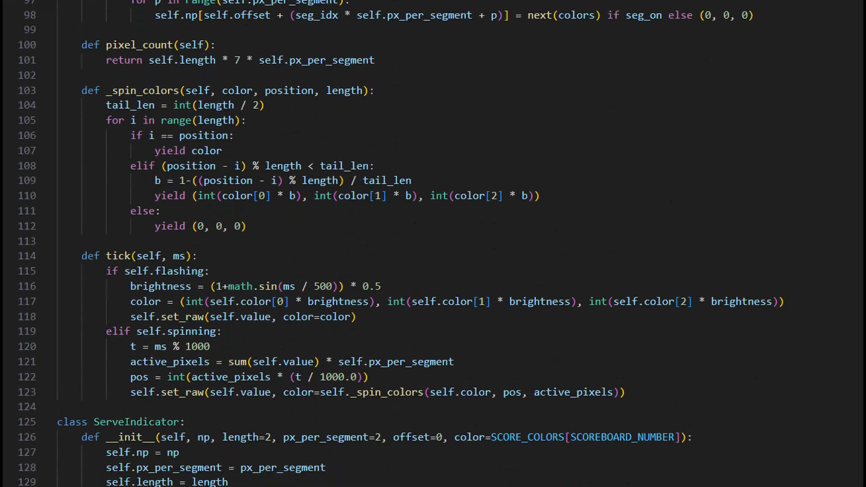
{"action": "scroll", "scroll_direction": "down", "scroll_amount": 3}
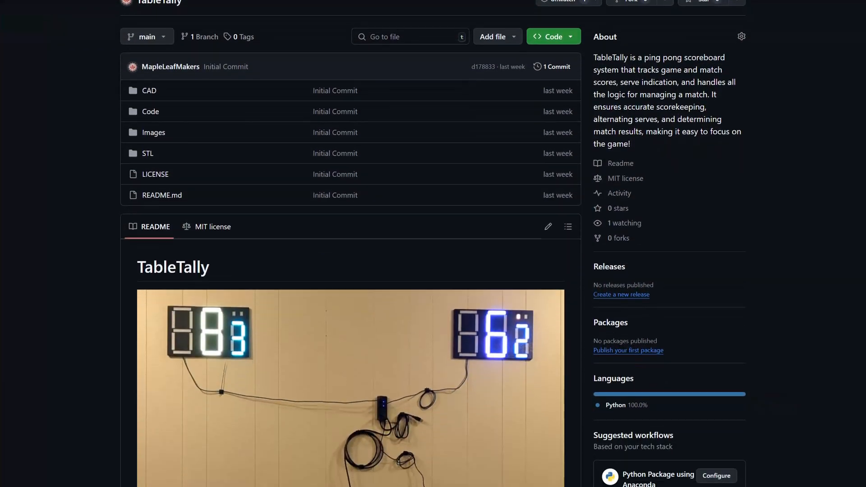
{"action": "scroll", "scroll_direction": "down", "scroll_amount": 3}
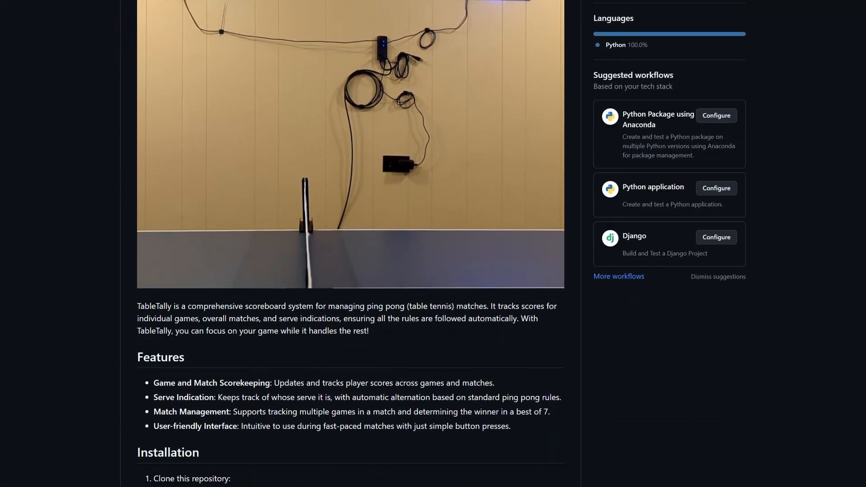
{"action": "scroll", "scroll_direction": "down", "scroll_amount": 3}
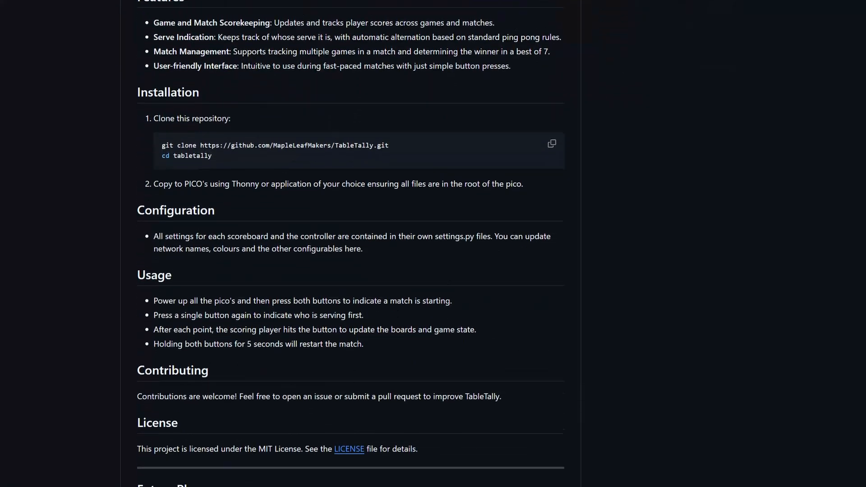